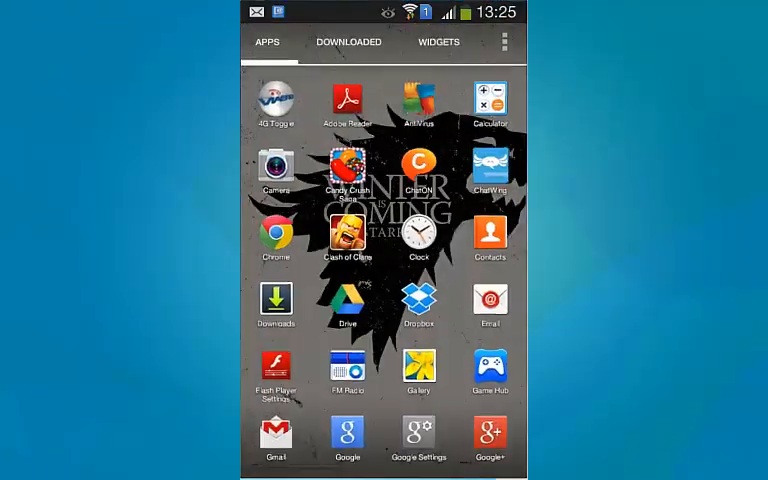
Log into the ChatWing app with the Chatwing email account and its password
left_click(489, 165)
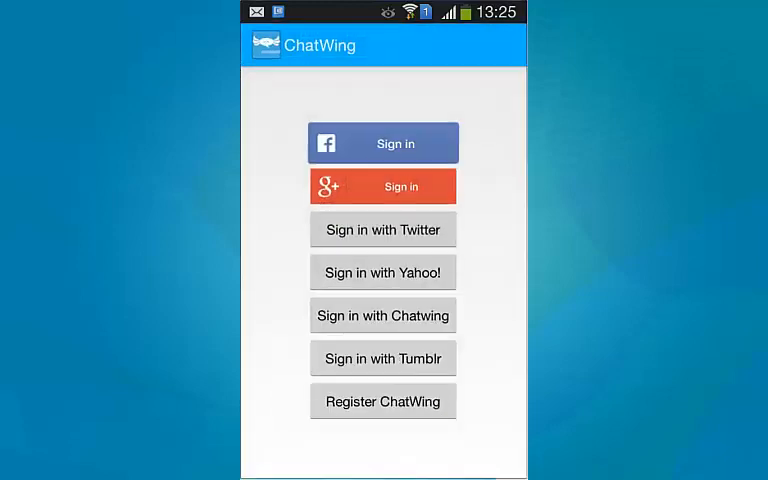
left_click(383, 315)
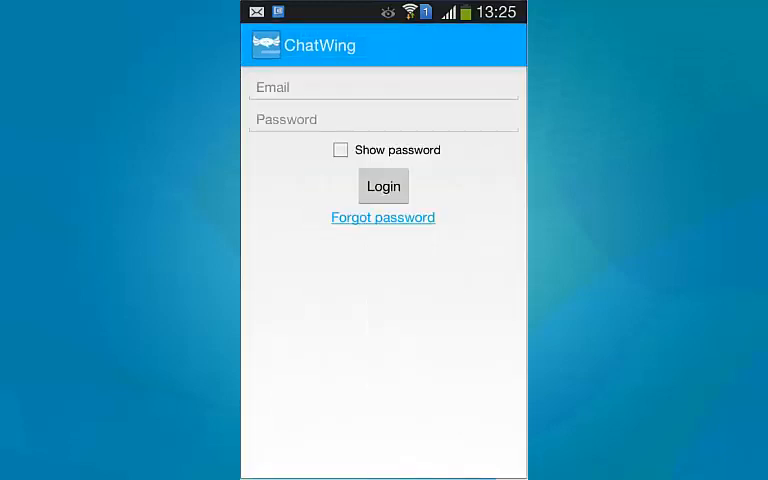
left_click(383, 87)
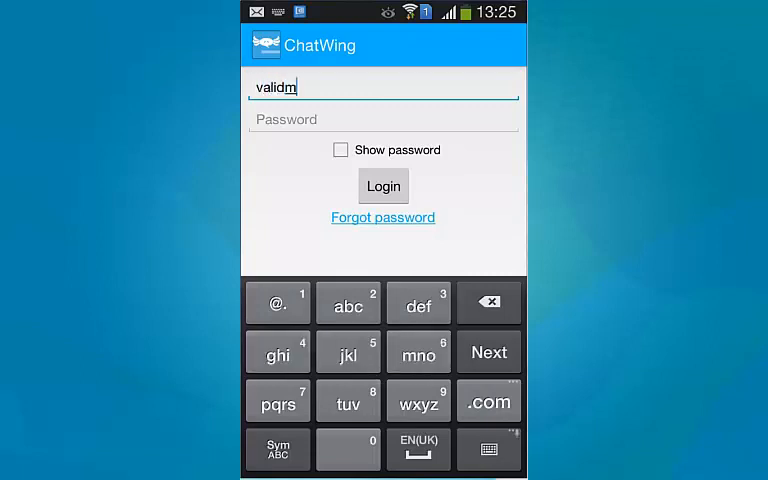
type("email")
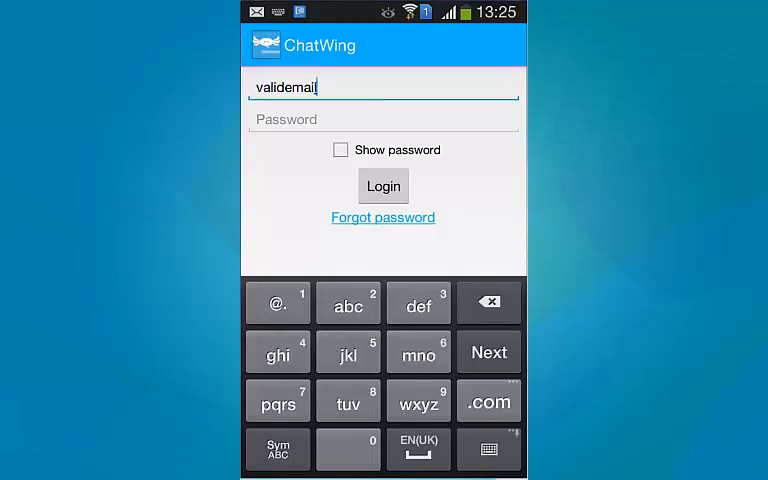
type("@g")
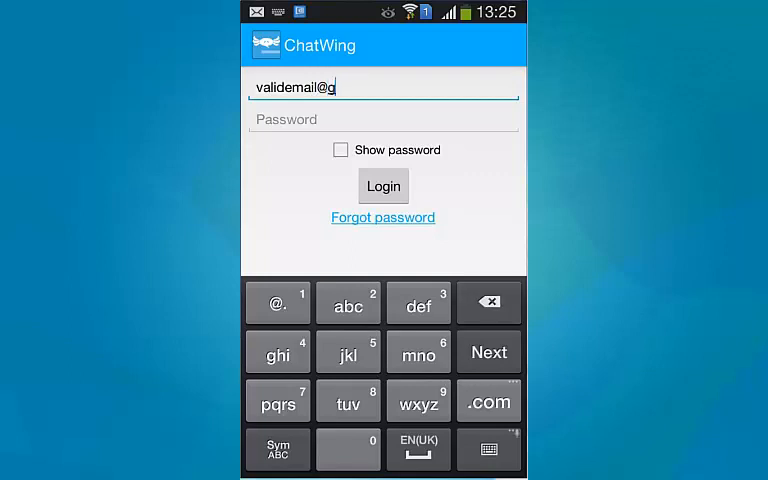
type("mail")
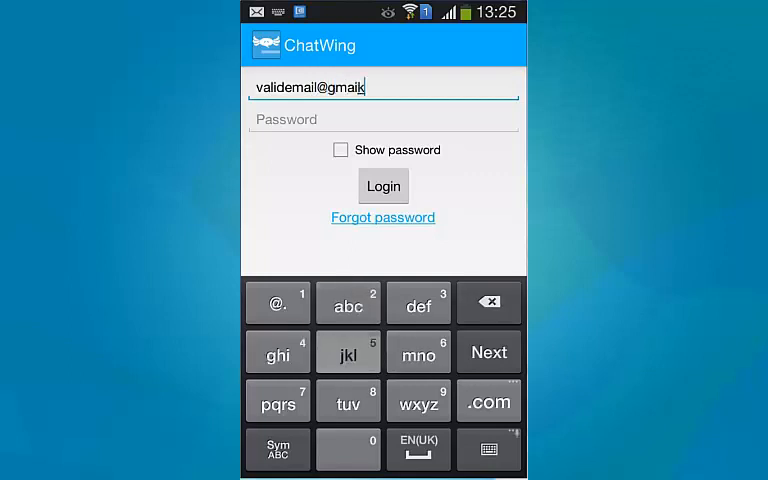
left_click(489, 400)
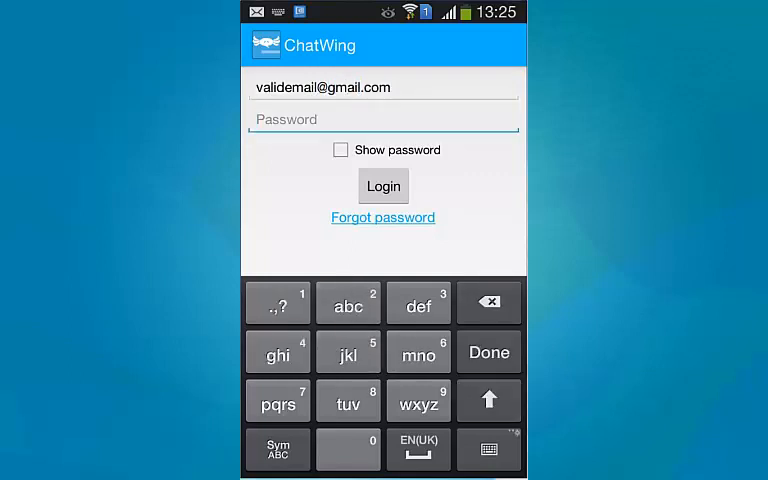
type("password")
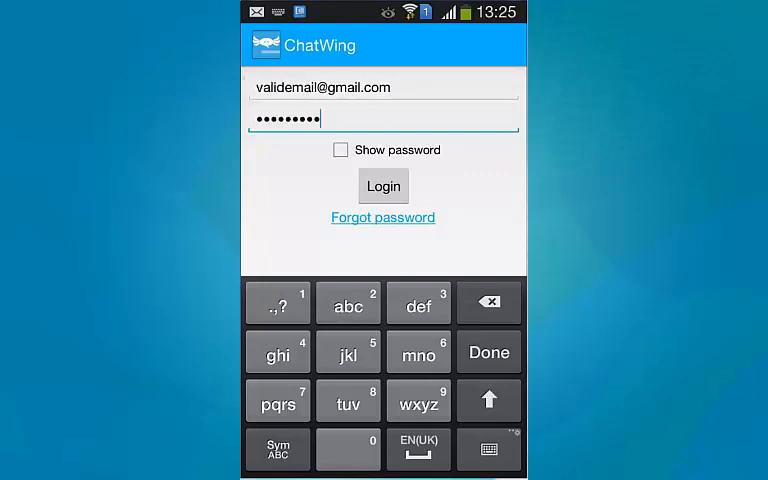
left_click(383, 186)
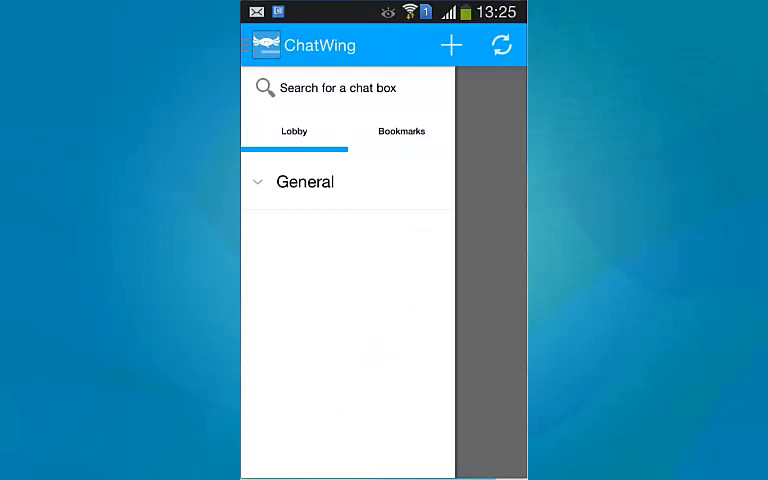
From the Bookmarks tab, create a chat box named 'nameyourchathere'
left_click(401, 131)
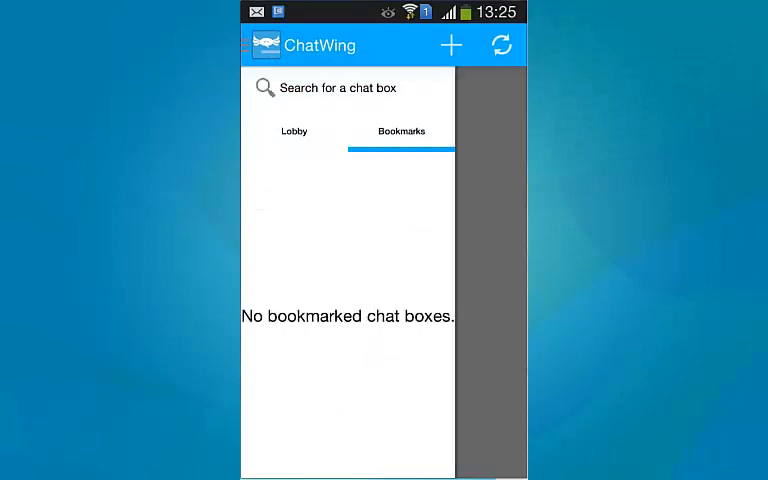
left_click(340, 88)
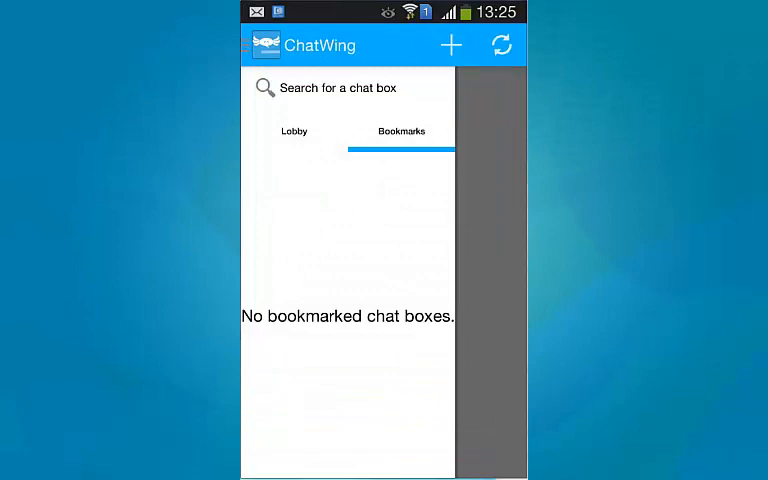
left_click(451, 46)
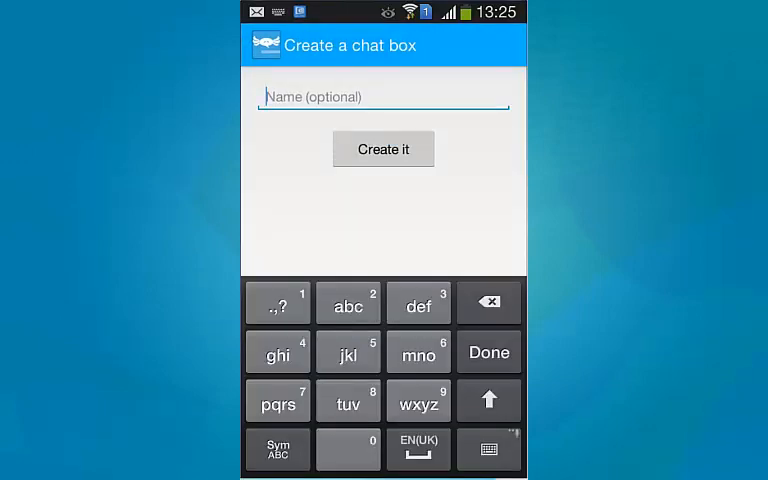
type("nameyourchatherd")
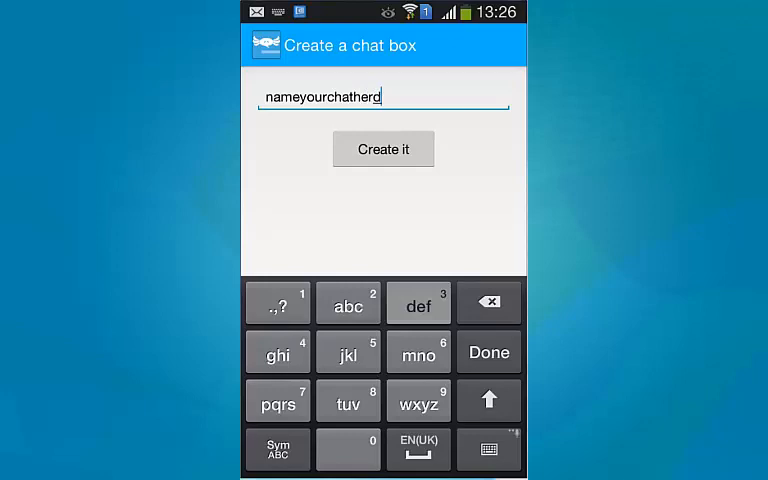
left_click(383, 148)
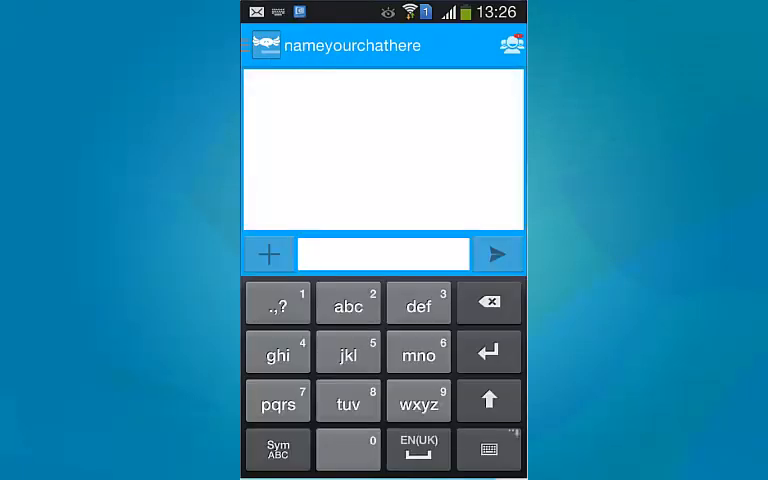
Add the party emoticon to the message from the Emoticons extras
left_click(269, 253)
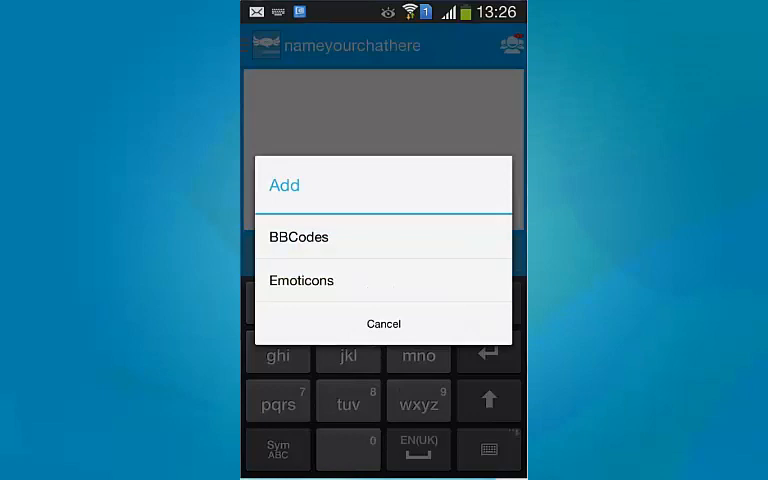
left_click(301, 280)
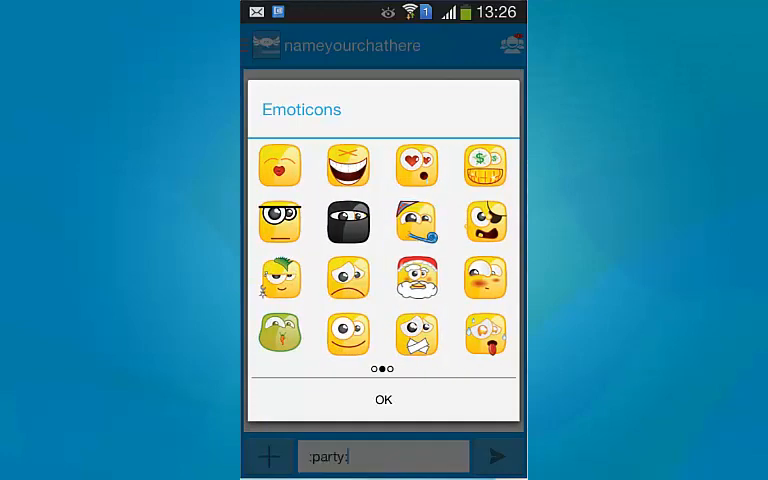
left_click(383, 400)
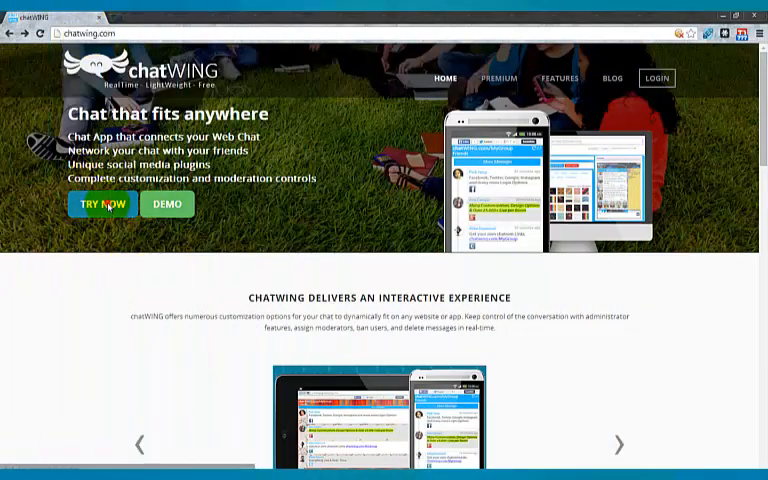
Sign up on chatwing.com through TRY NOW with an email and password
left_click(101, 203)
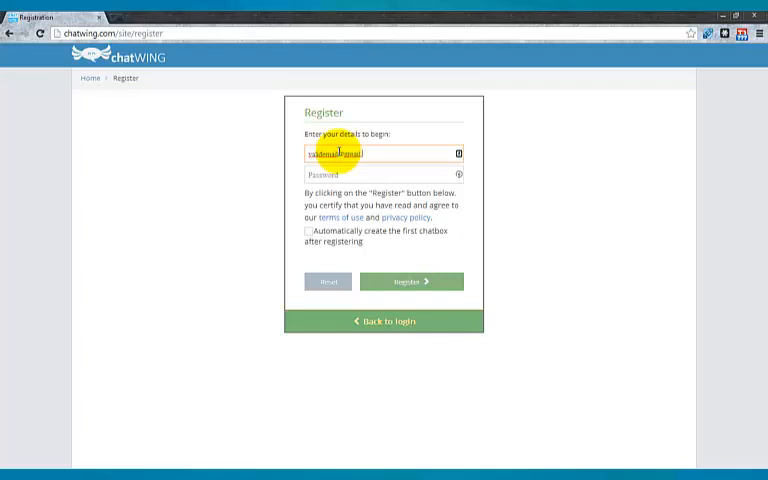
type("password")
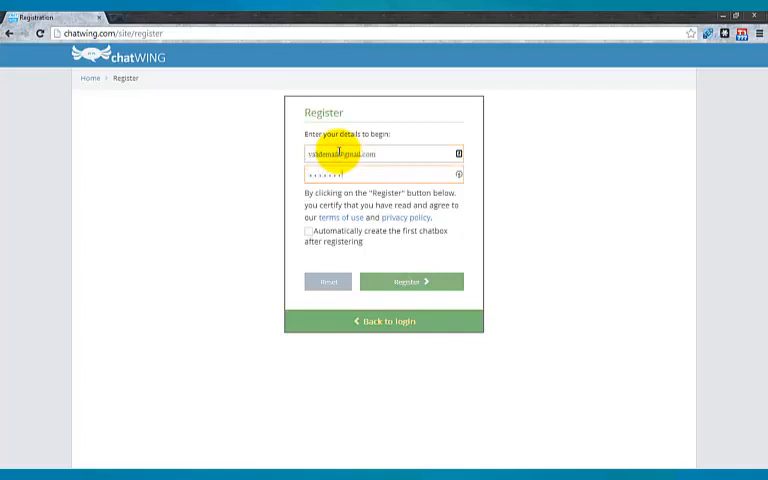
left_click(411, 281)
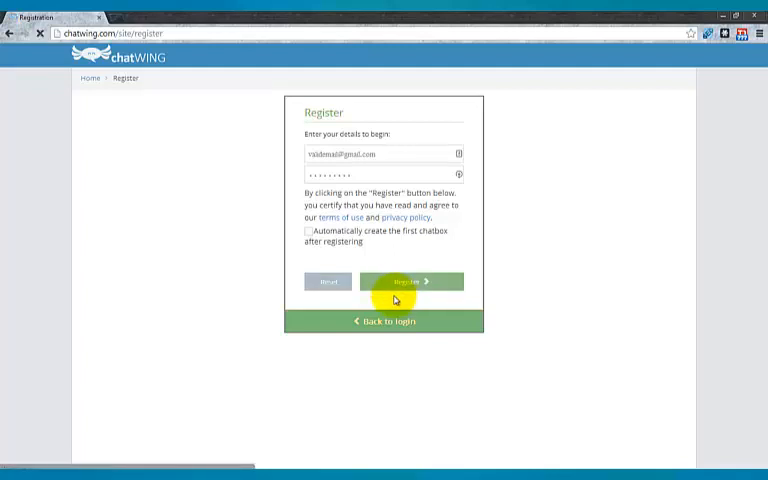
left_click(410, 280)
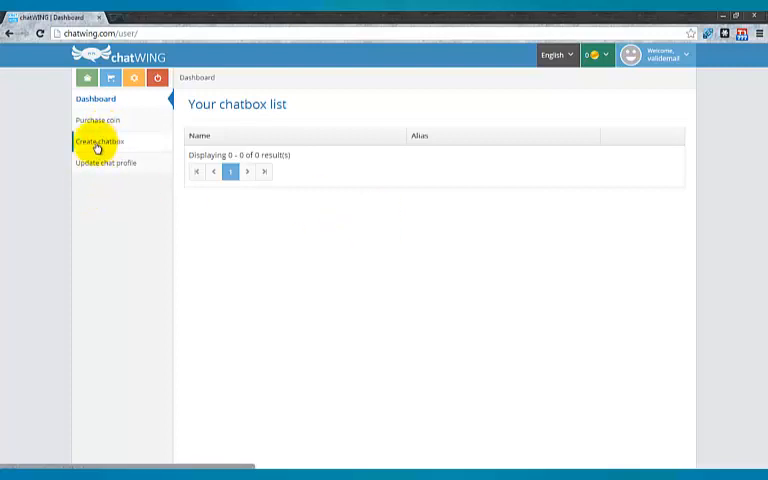
Make a new chatbox and give it Main Color #00004f (dark navy)
left_click(97, 140)
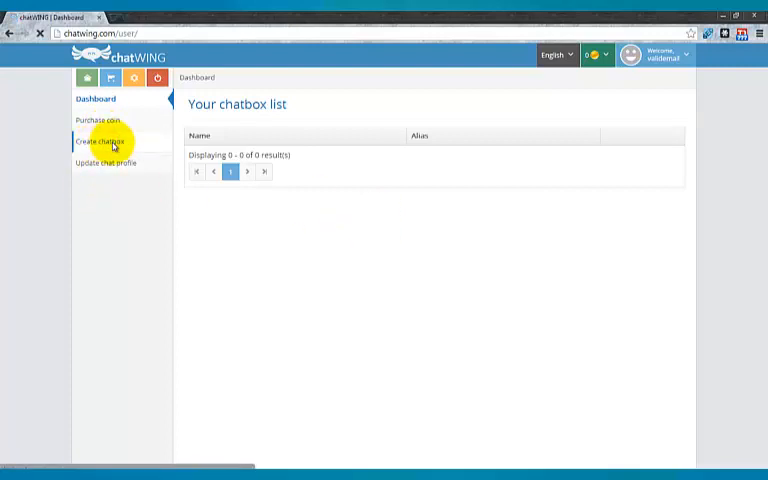
left_click(97, 141)
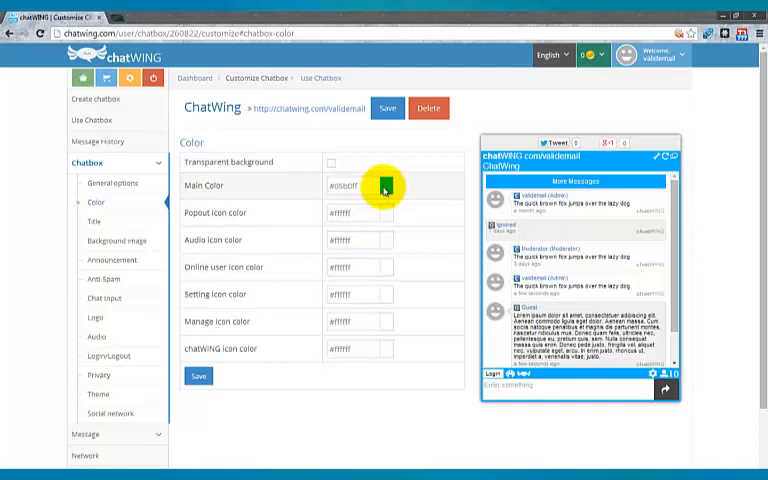
left_click(384, 185)
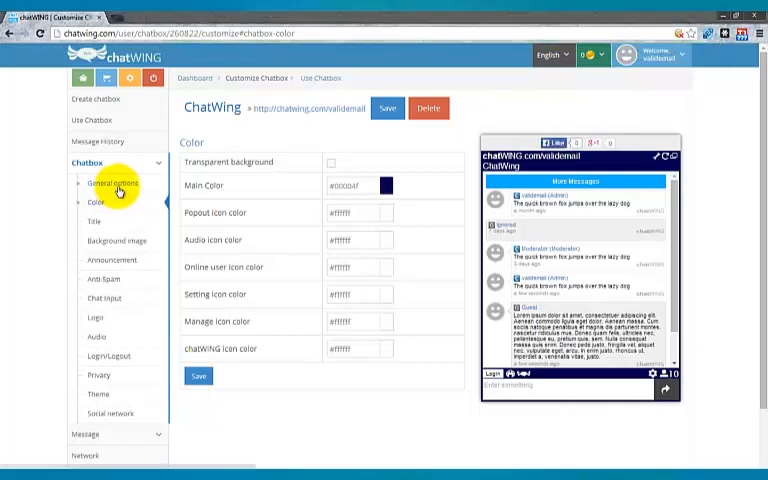
In General options, set the chatbox Alias to myradio
left_click(108, 183)
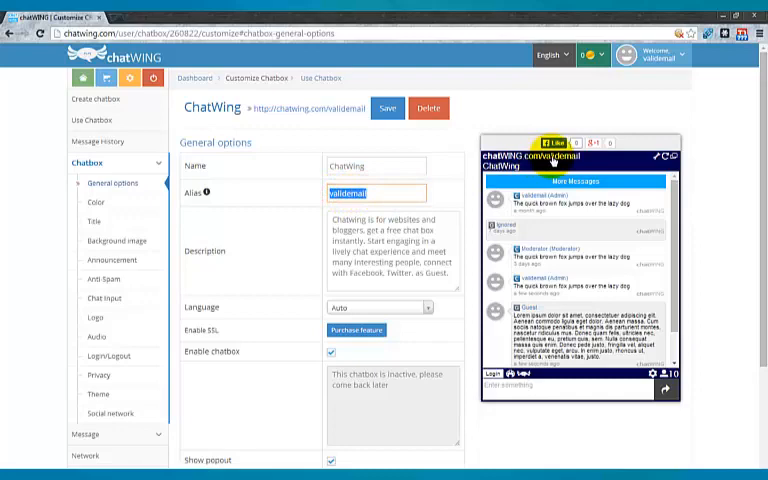
type("m")
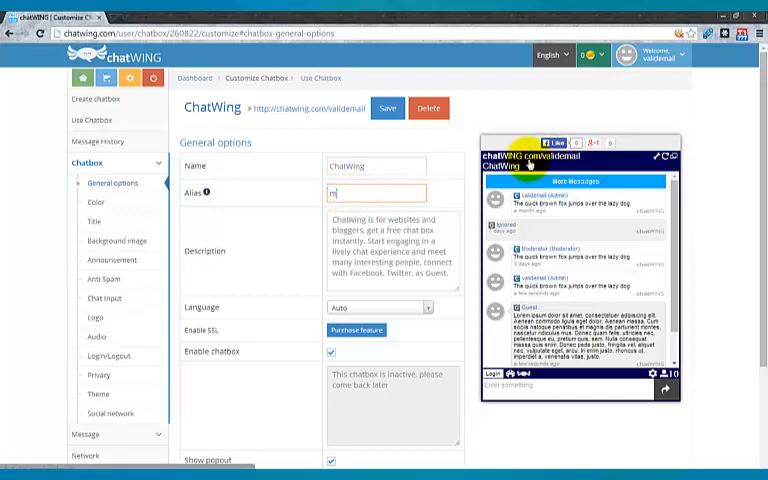
type("yradop")
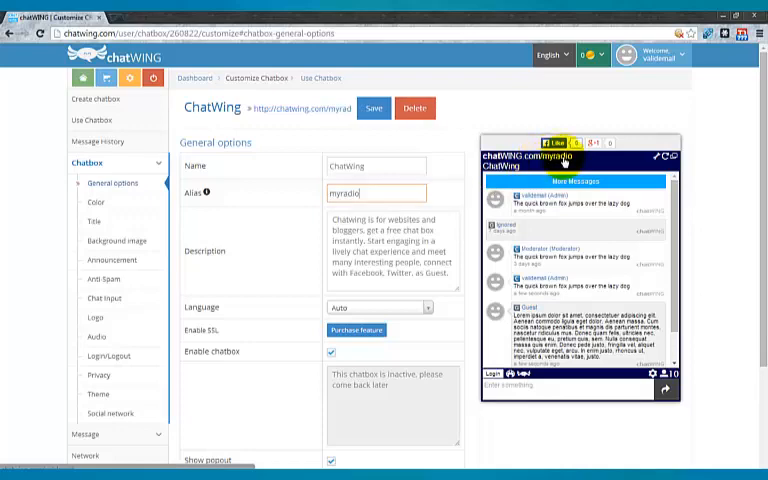
scroll("down", 3)
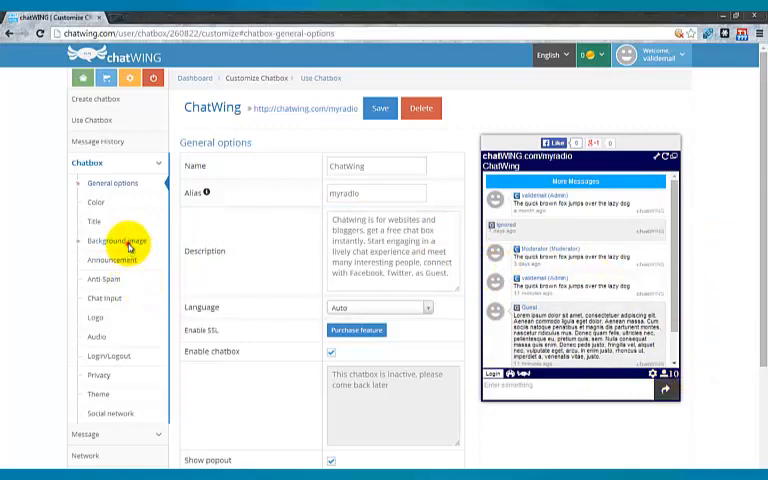
Show the Background image options with the ColourLovers pattern gallery
left_click(119, 240)
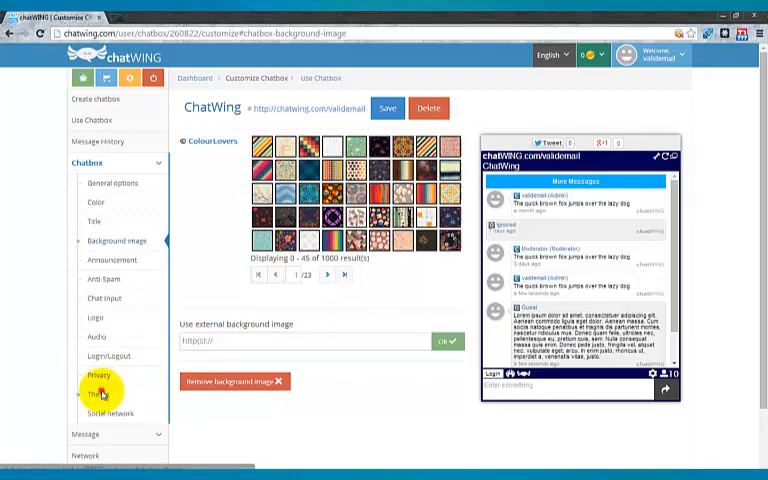
Select ChatRoom Style as the chatbox theme, adding a user list column
left_click(97, 394)
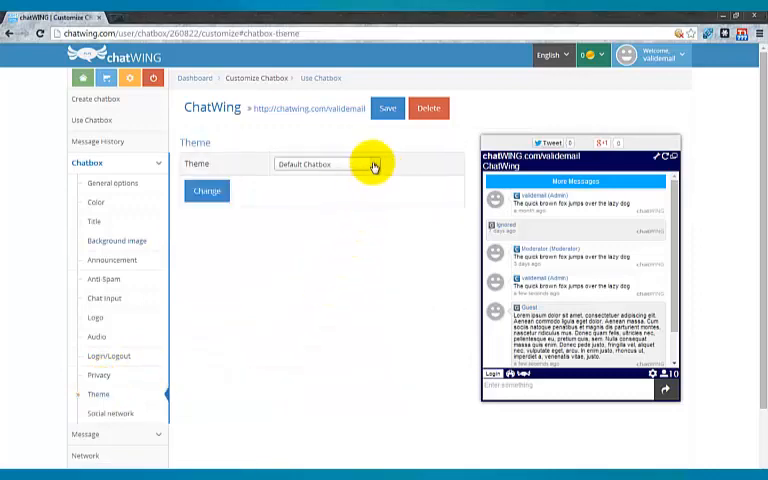
left_click(330, 164)
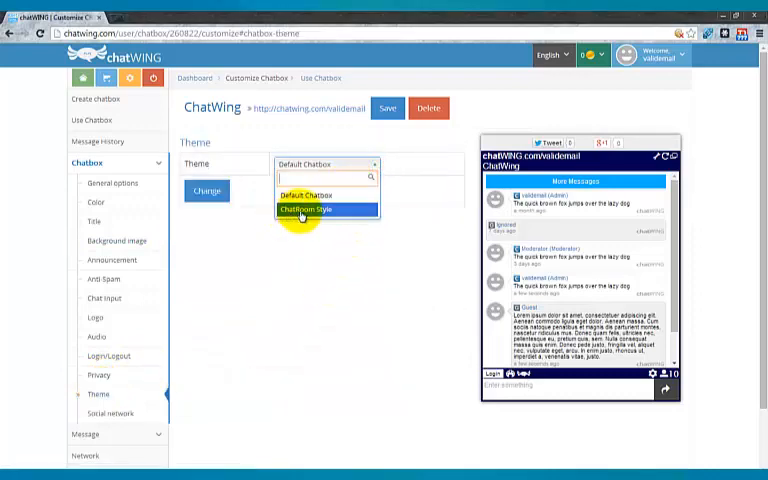
left_click(305, 209)
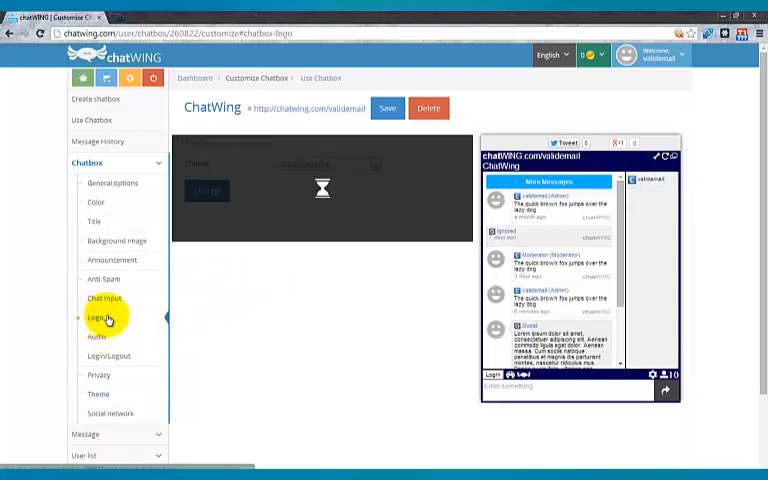
left_click(91, 317)
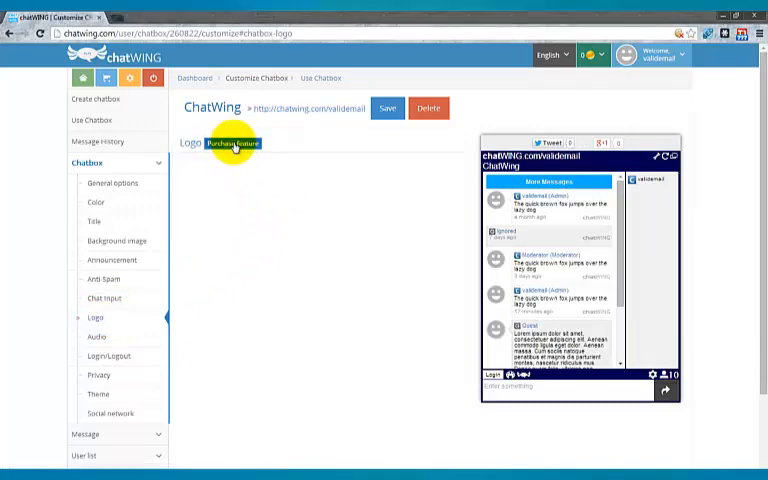
mouse_move(755, 130)
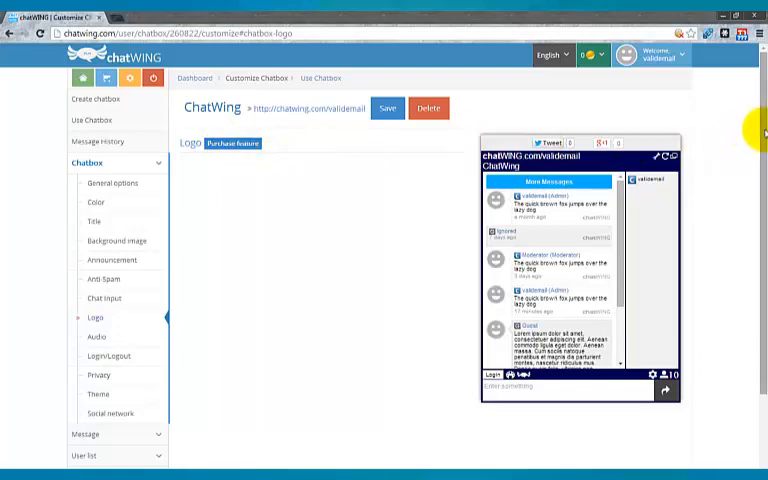
Scroll past the Logo page's Purchase feature notice
scroll("down", 3)
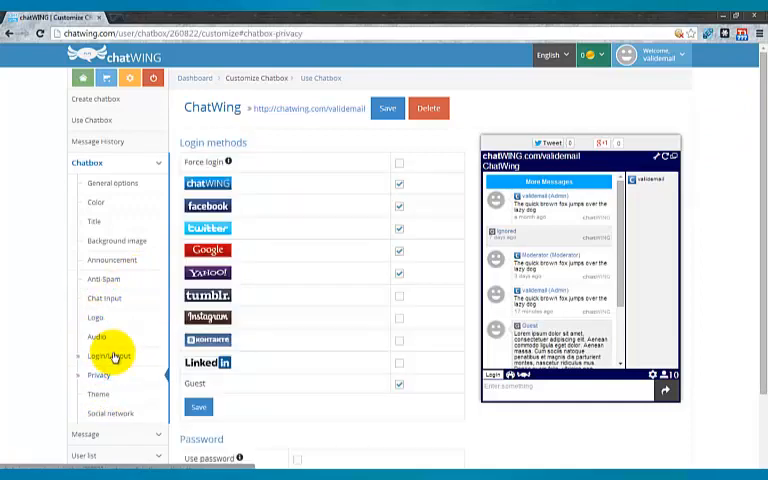
Enable every login method, including Tumblr and Guest
left_click(399, 164)
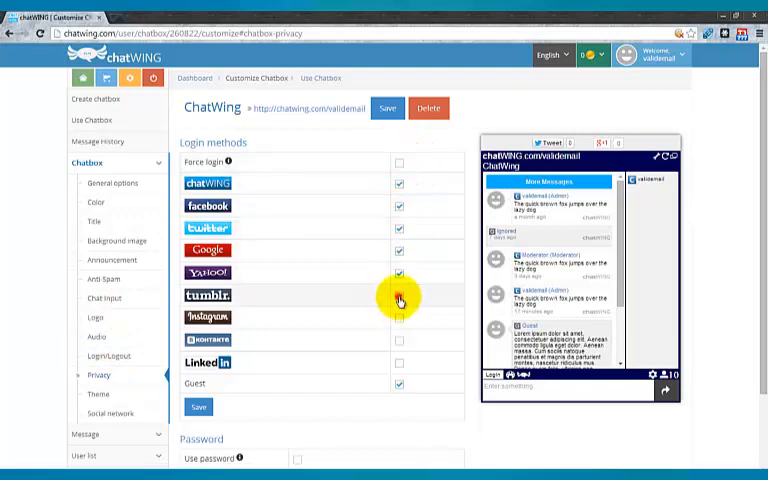
left_click(398, 295)
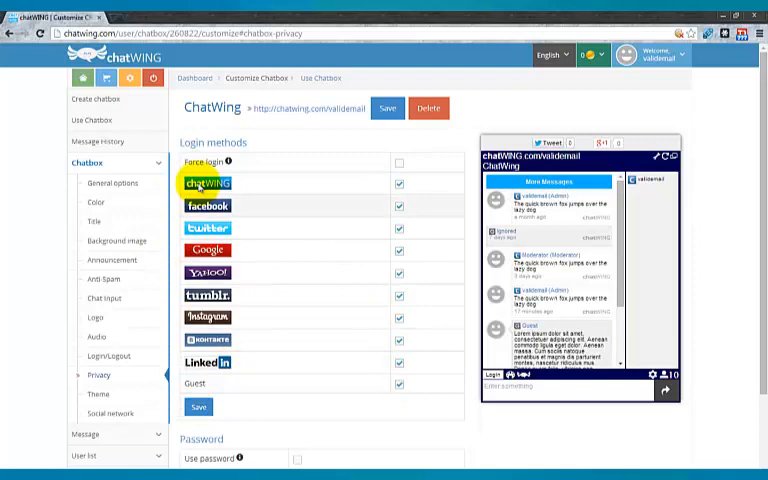
scroll("down", 3)
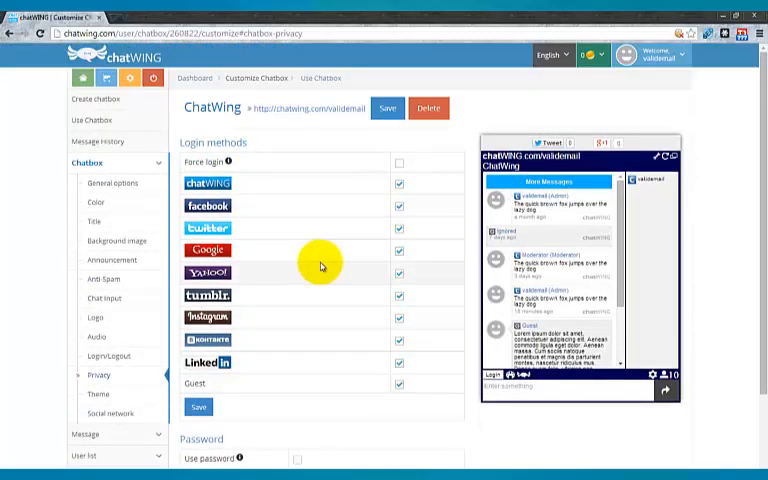
scroll("down", 3)
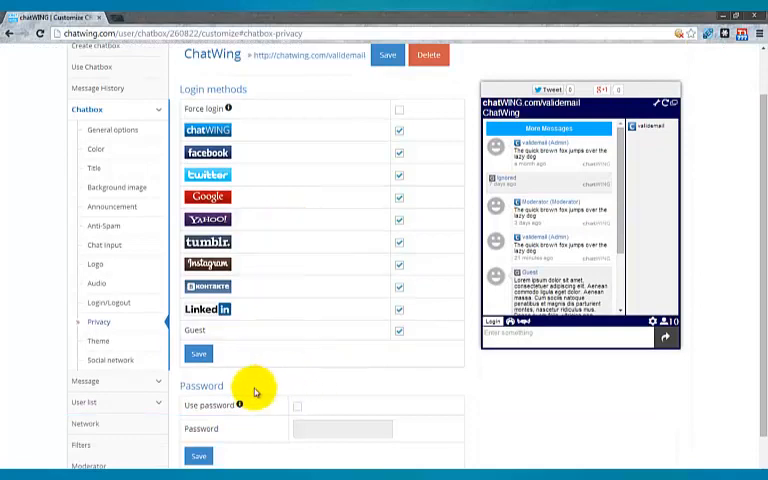
left_click(300, 407)
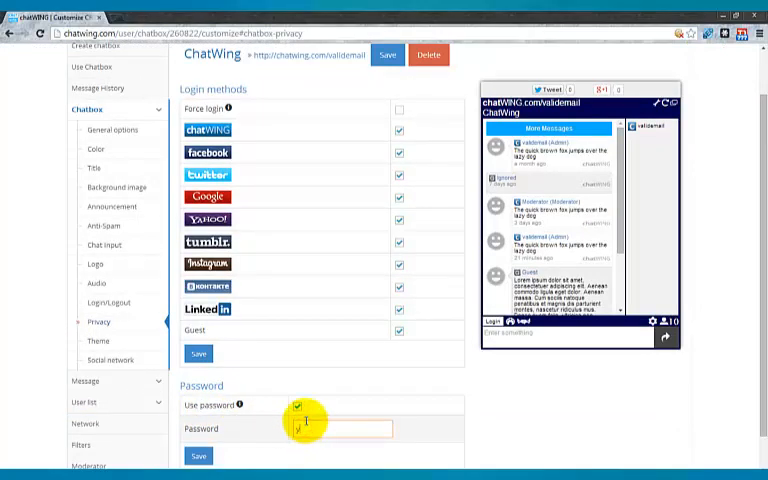
type("yourpassword")
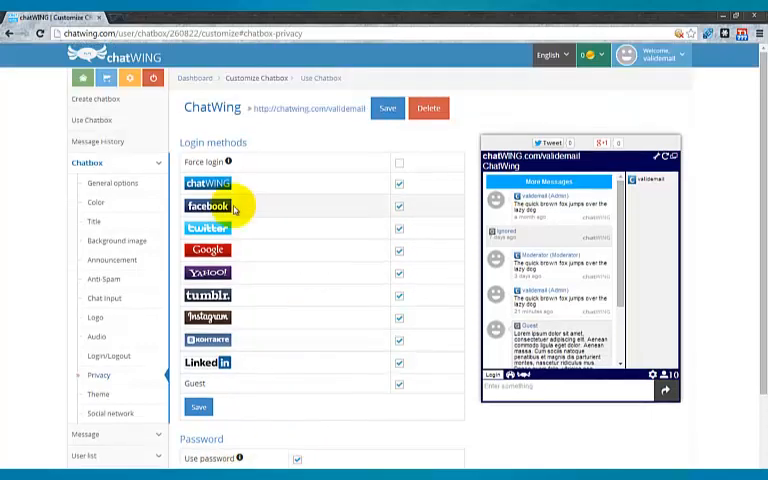
left_click(399, 162)
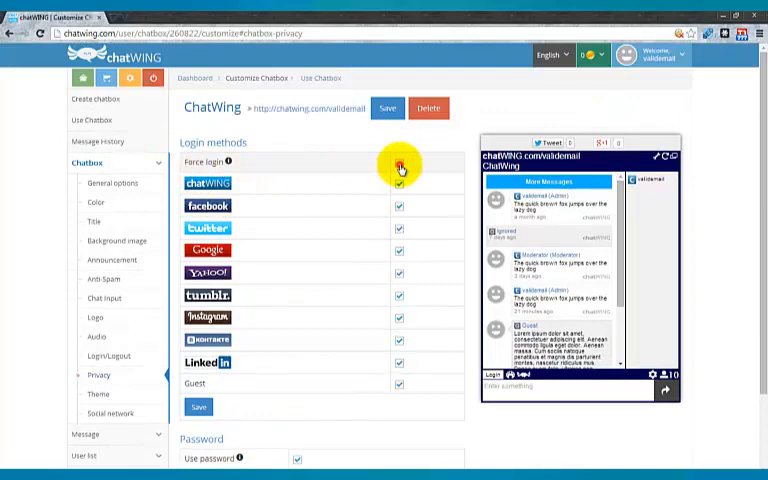
scroll("down", 3)
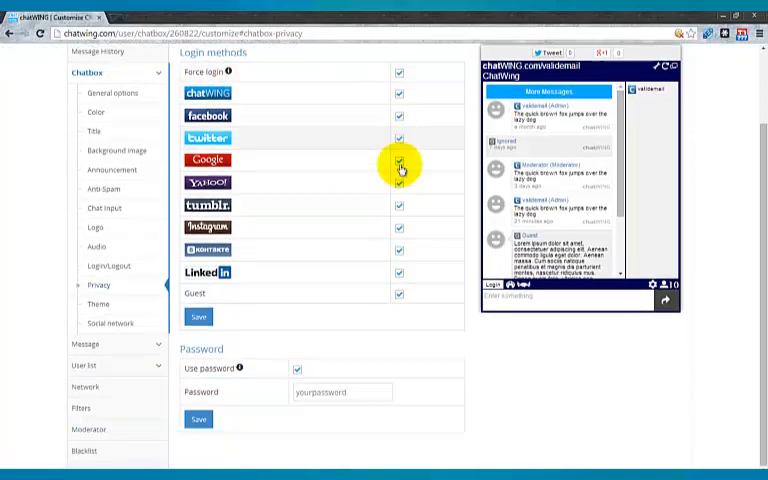
left_click(398, 161)
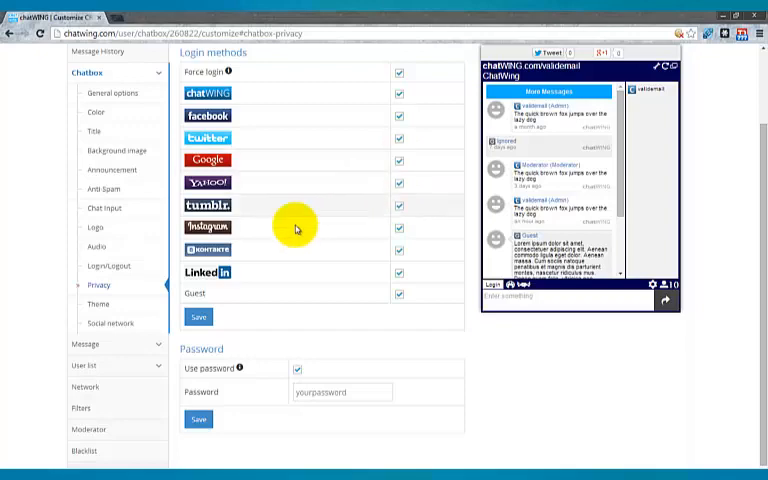
left_click(90, 344)
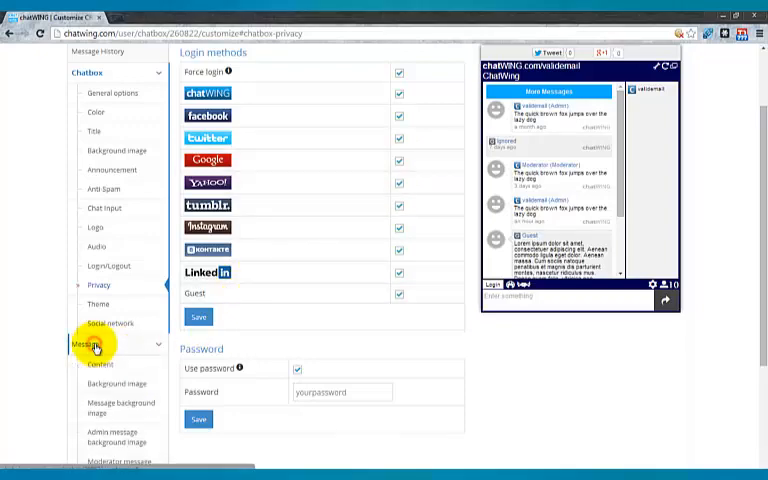
Open the rich text editor settings and review the fully checked General and Content options
scroll("down", 3)
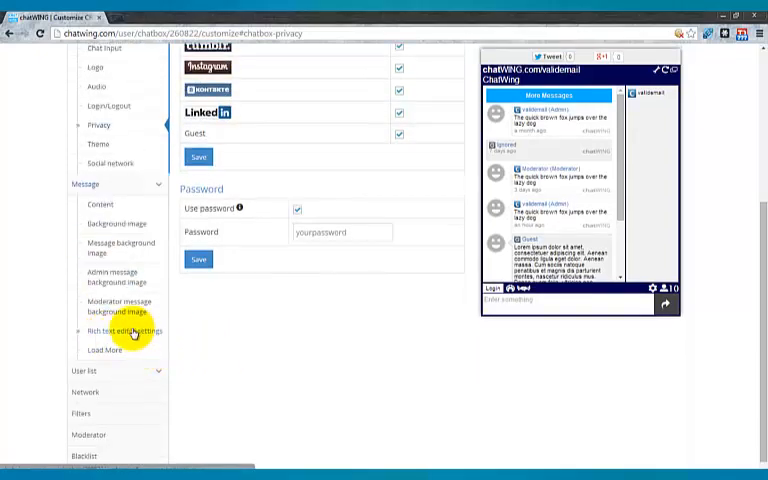
left_click(125, 331)
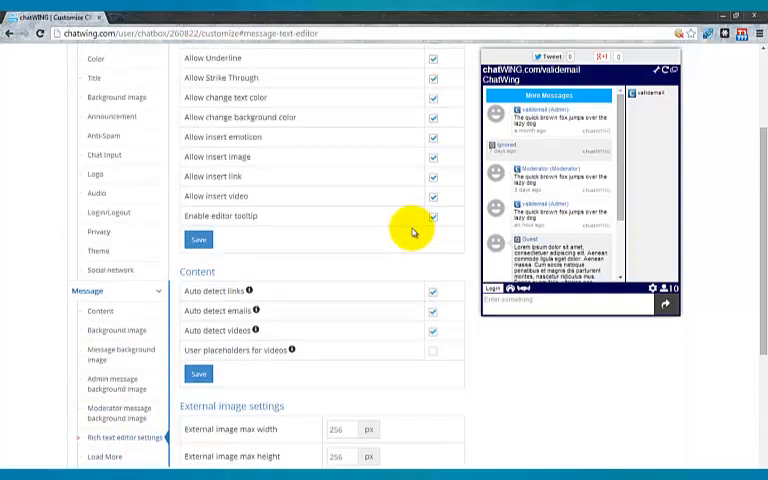
scroll("up", 3)
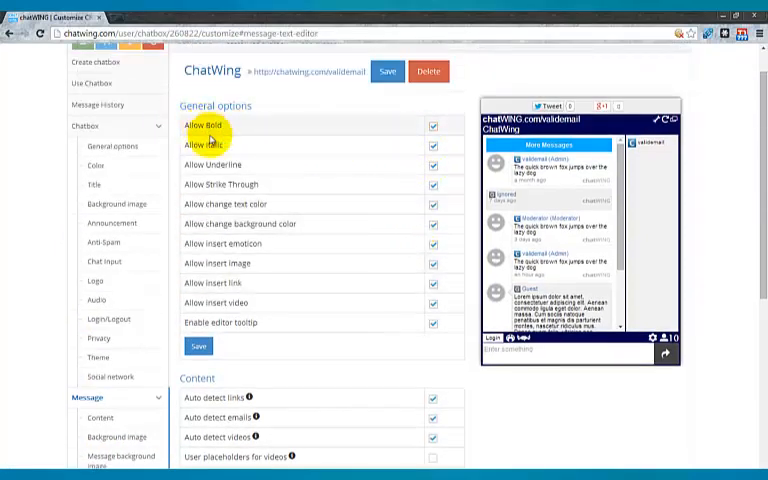
scroll("down", 3)
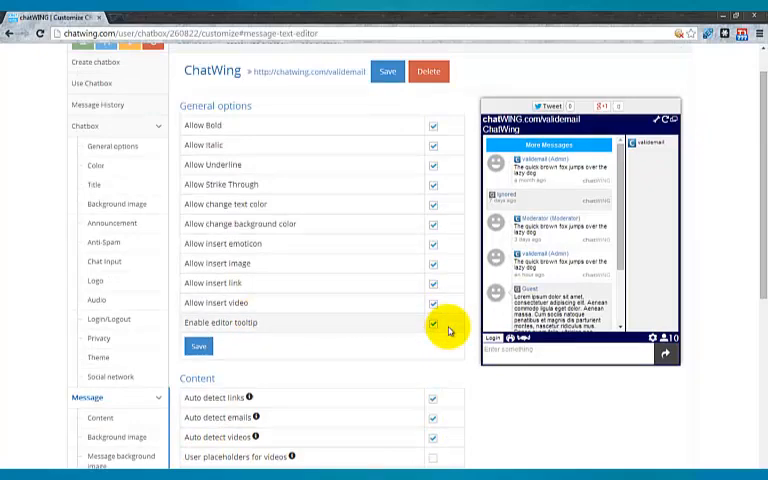
scroll("down", 3)
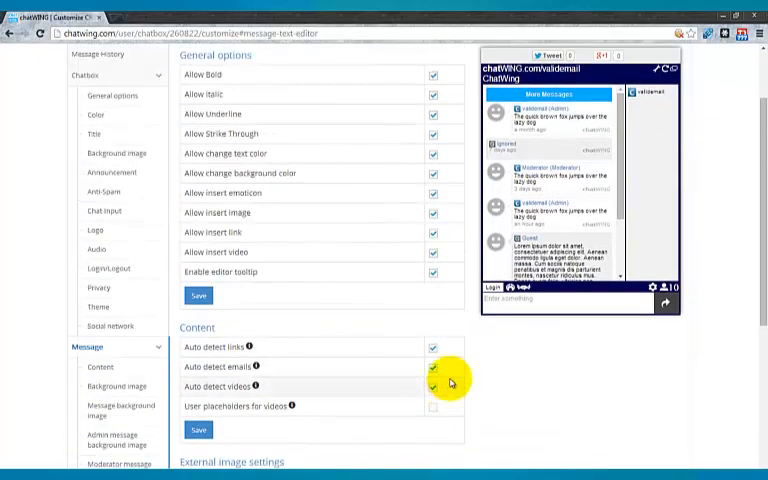
scroll("up", 3)
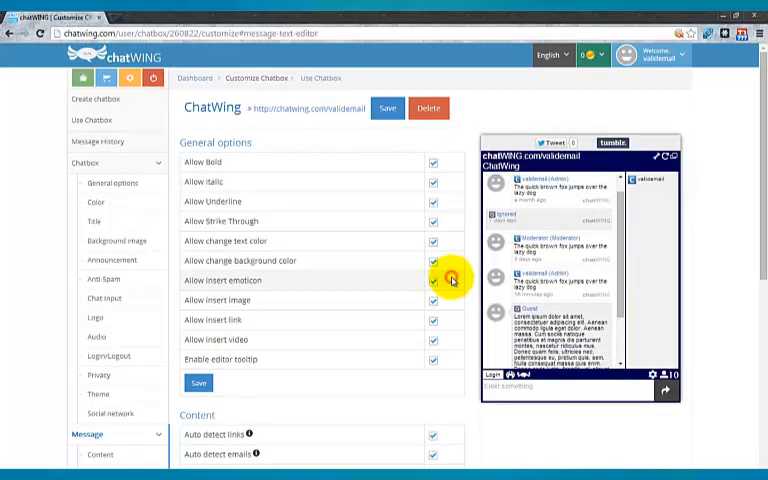
scroll("down", 3)
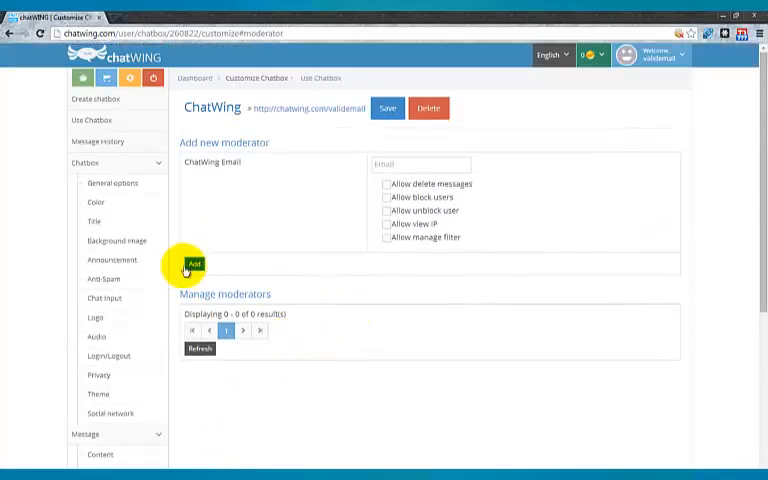
mouse_move(432, 184)
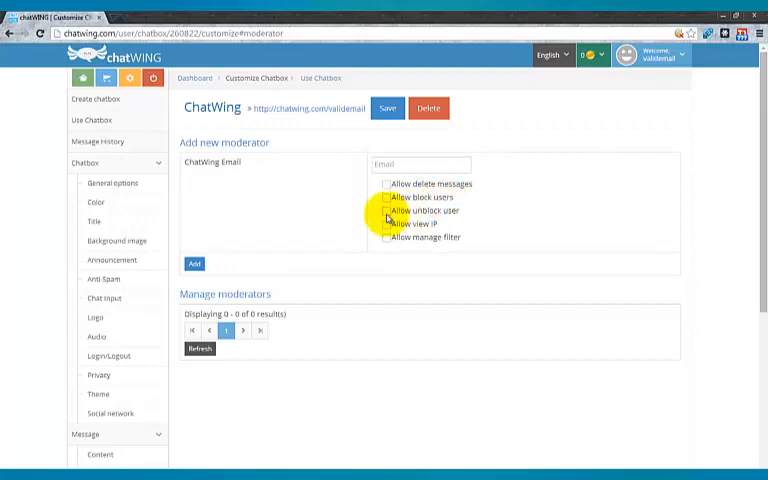
mouse_move(415, 231)
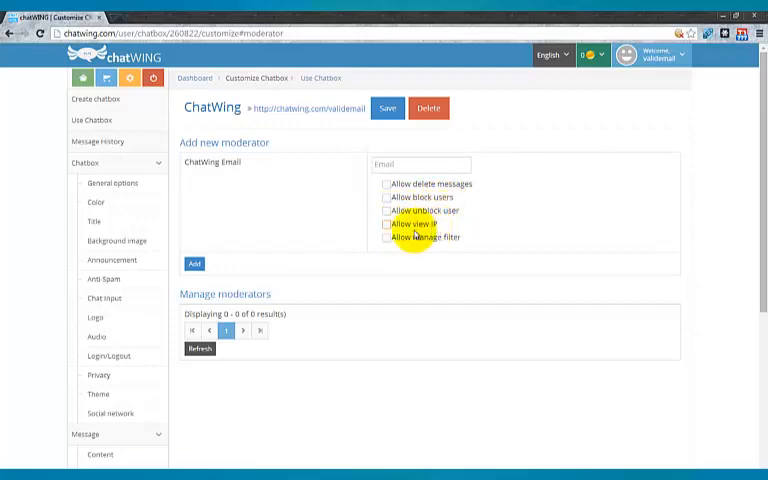
mouse_move(315, 249)
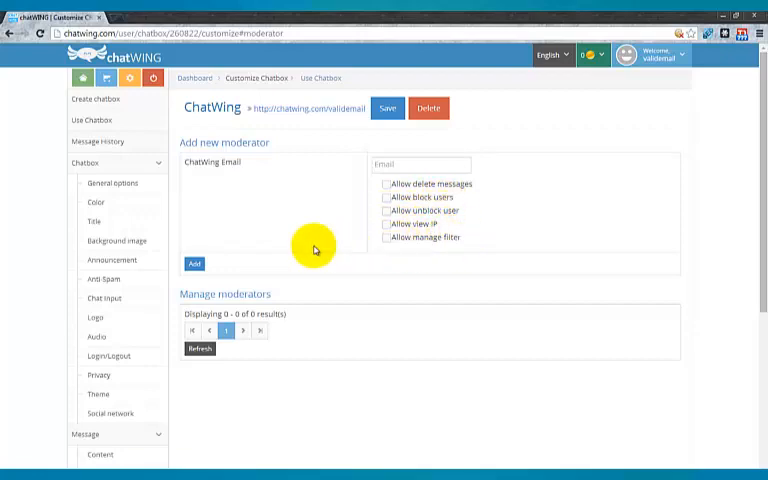
Scroll through the Add new moderator permission checkboxes on the Moderator page
scroll("down", 3)
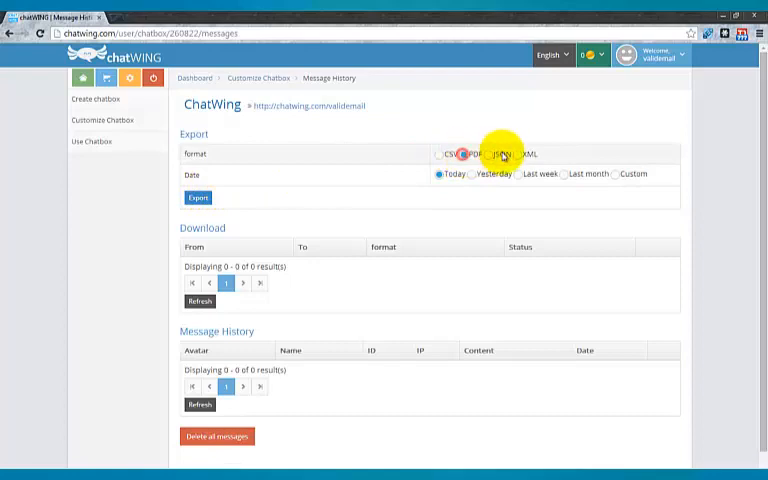
Select XML as the export format, keeping the date range set to Today
left_click(522, 154)
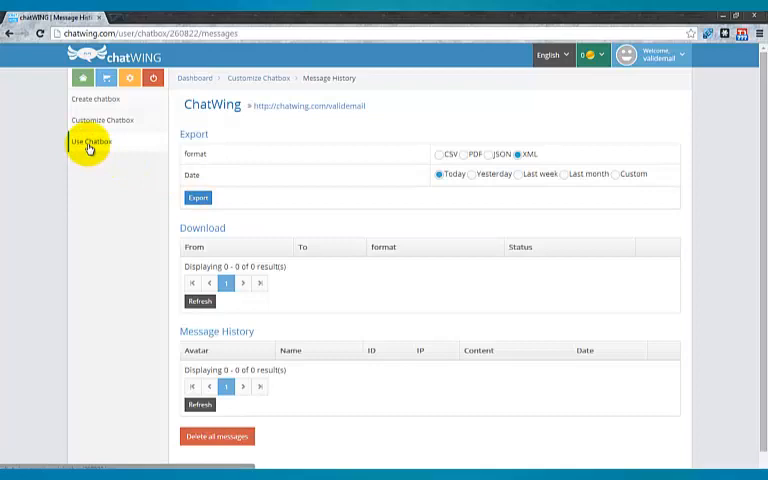
mouse_move(114, 147)
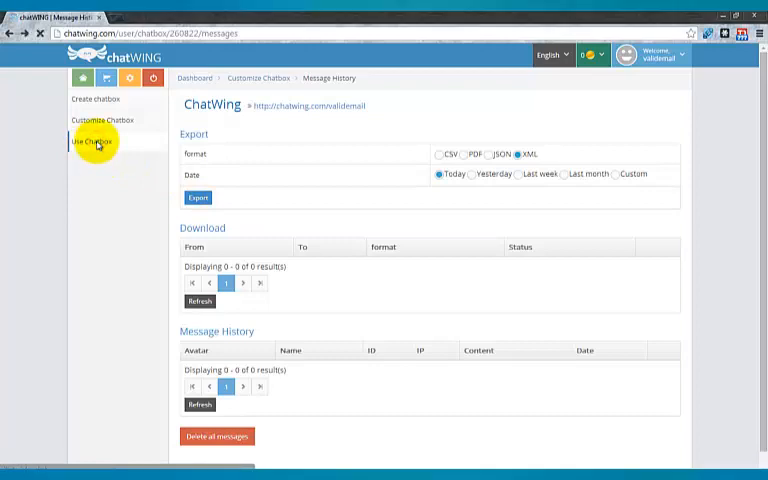
Set the embedded chatbox Width and Height sliders to 450 px
left_click(97, 141)
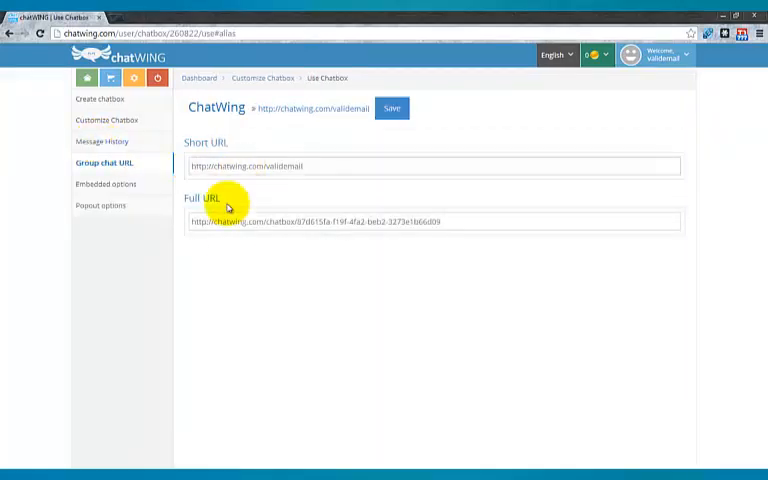
left_click(105, 184)
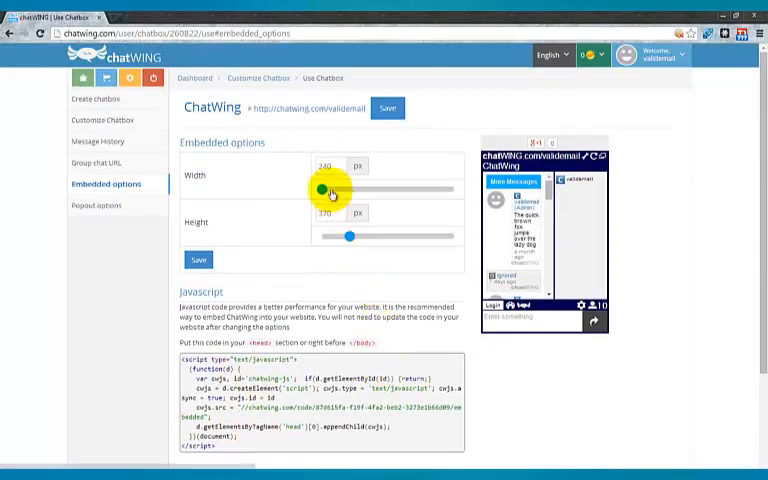
left_click_drag(319, 190, 350, 190)
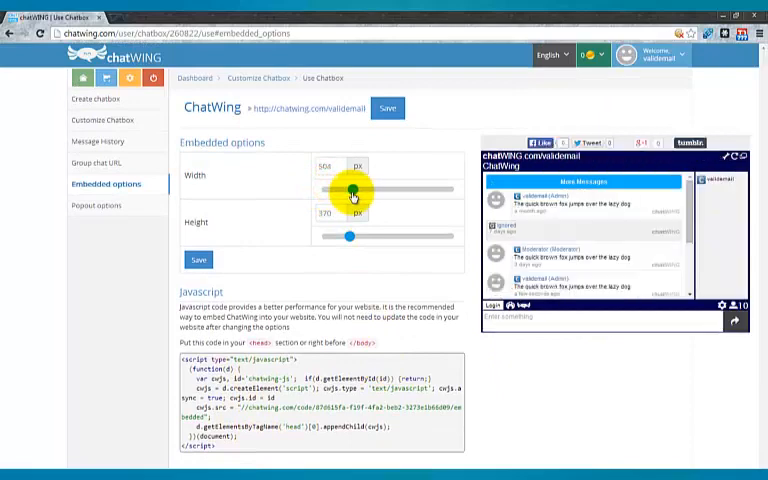
left_click_drag(348, 236, 364, 237)
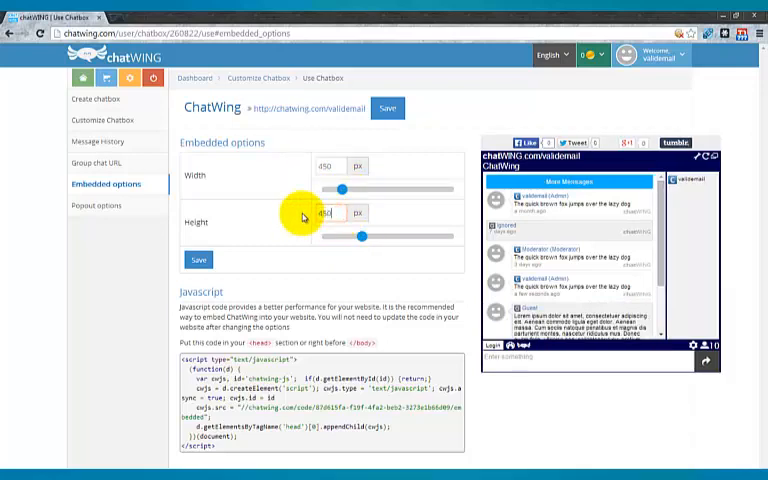
Open blog.chatwing.com and scroll to the chat-history export announcement
scroll("down", 3)
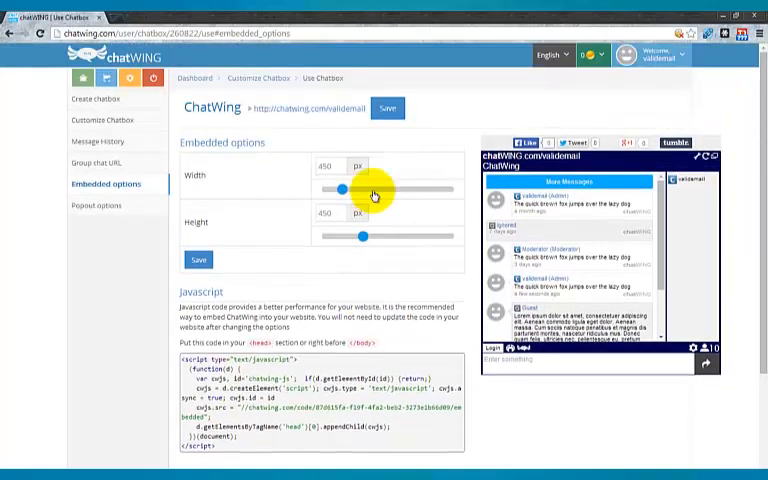
left_click(155, 17)
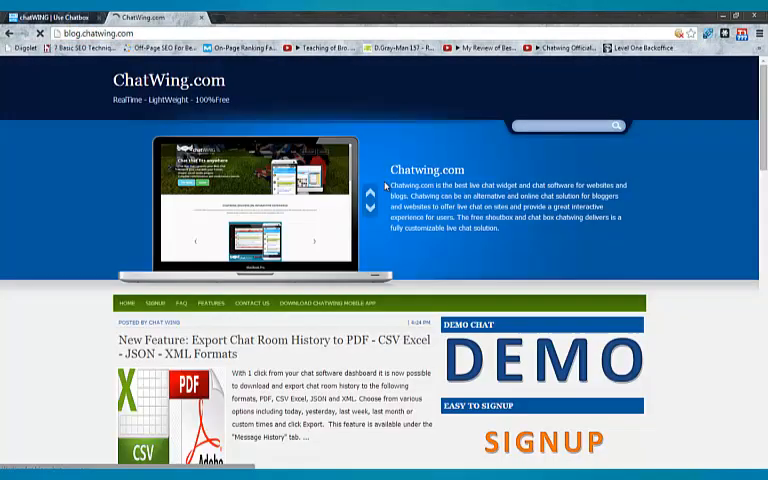
scroll("down", 3)
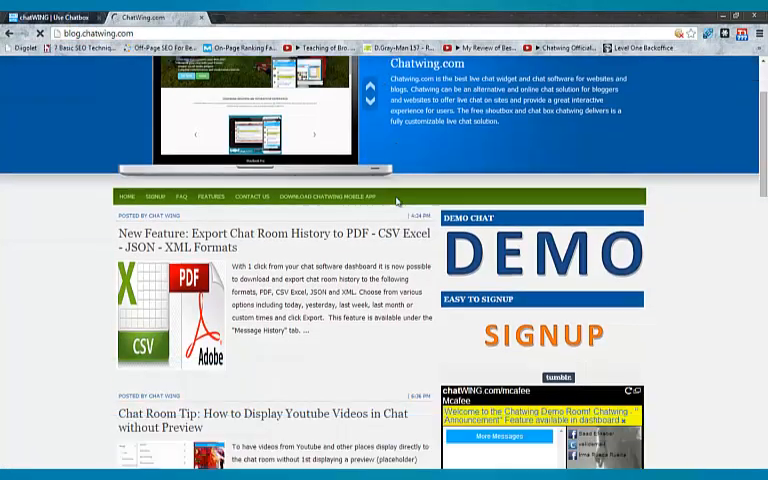